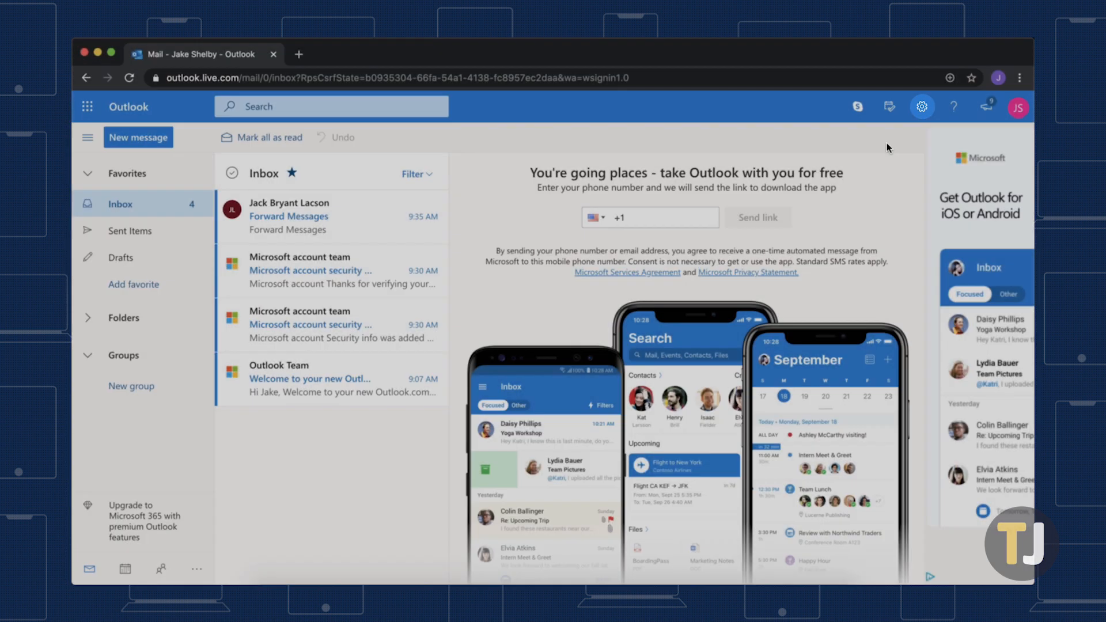
Reach the complete Outlook.com settings from the gear menu's 'View all Outlook settings' link.
{"action": "left_click", "coordinate": [921, 106]}
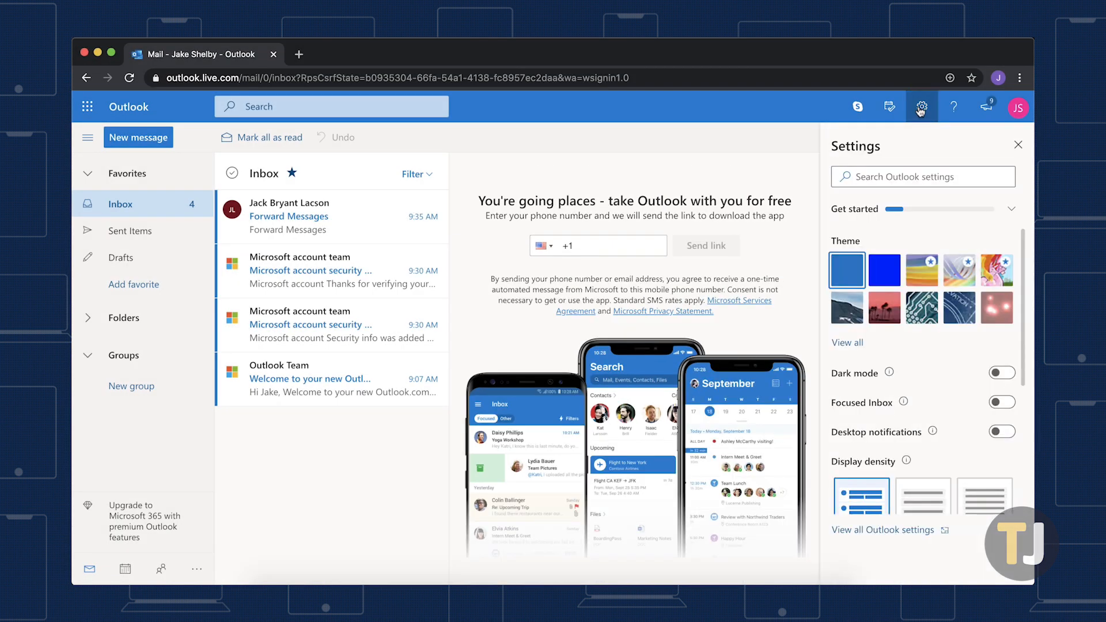
{"action": "mouse_move", "coordinate": [883, 521]}
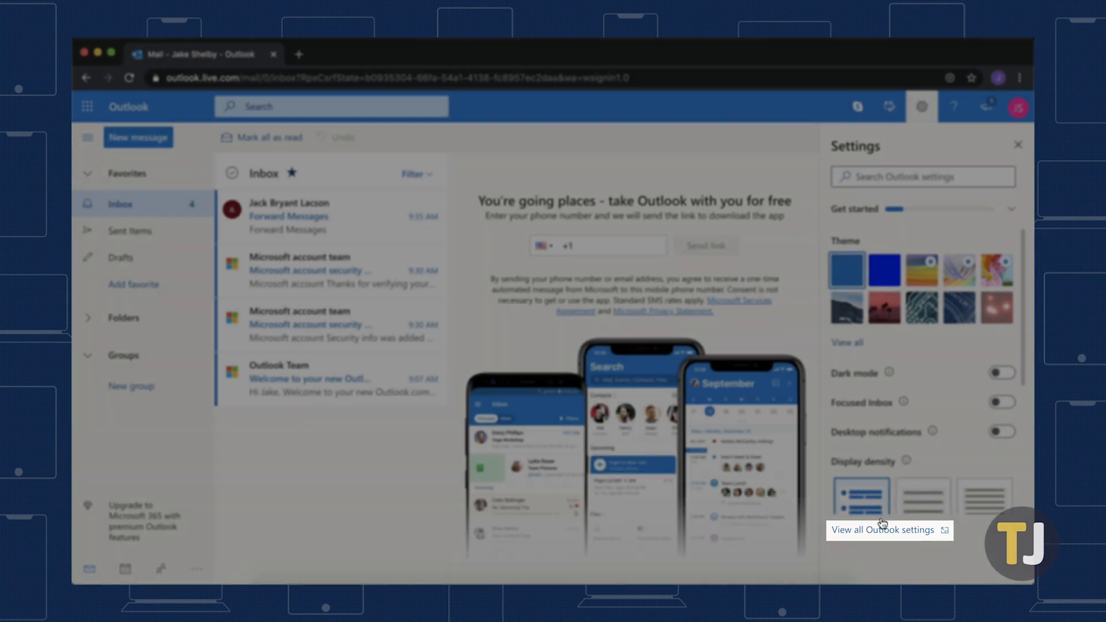
{"action": "left_click", "coordinate": [884, 530]}
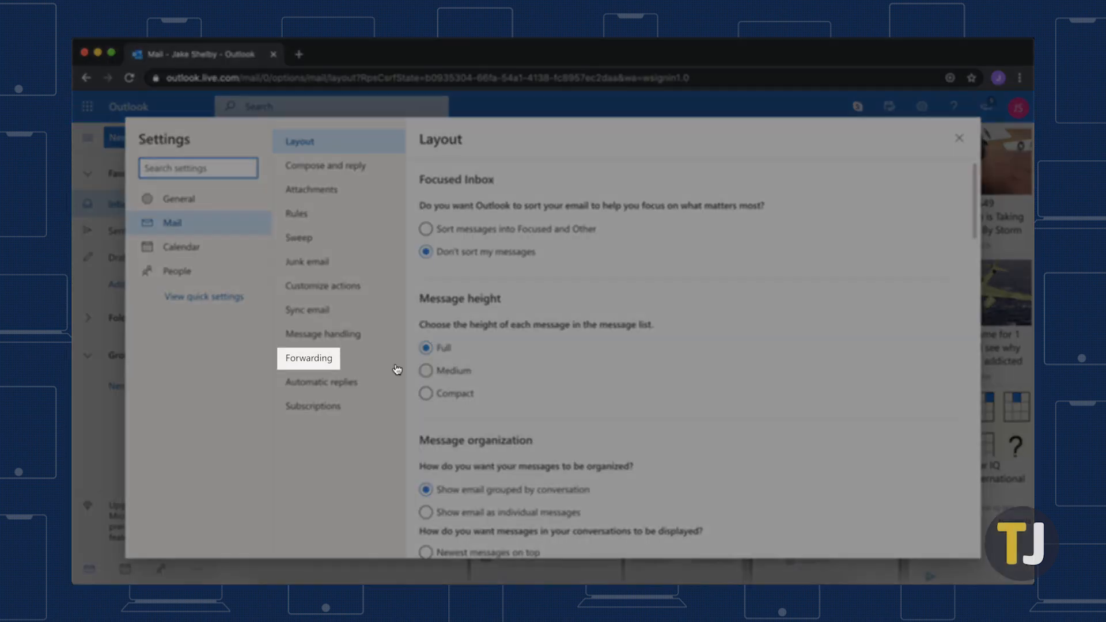
{"action": "left_click", "coordinate": [309, 357]}
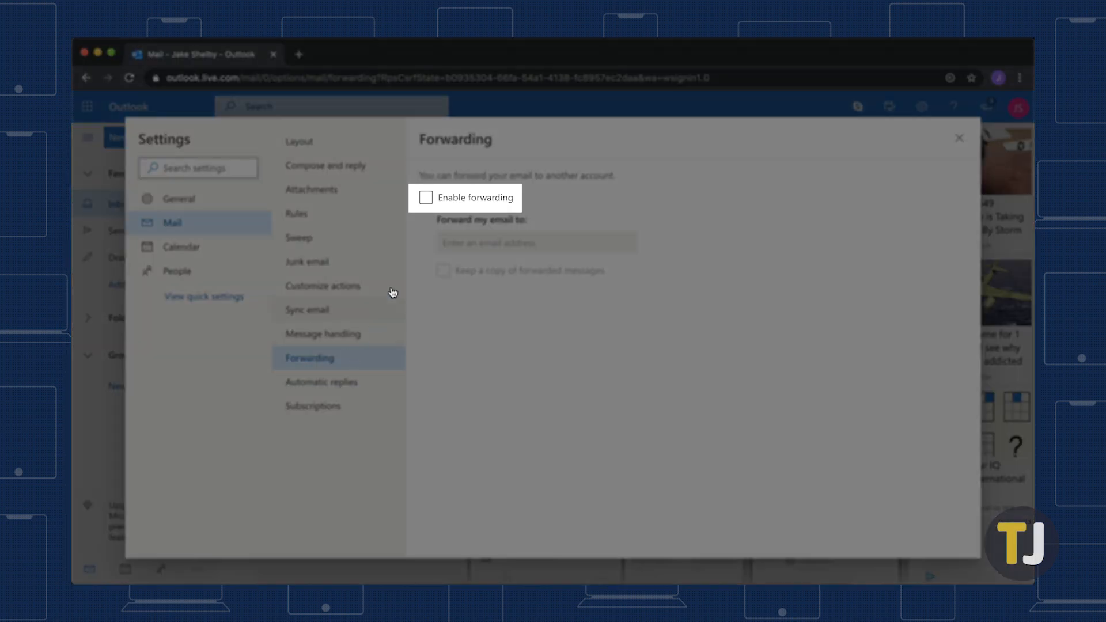
{"action": "left_click", "coordinate": [426, 197]}
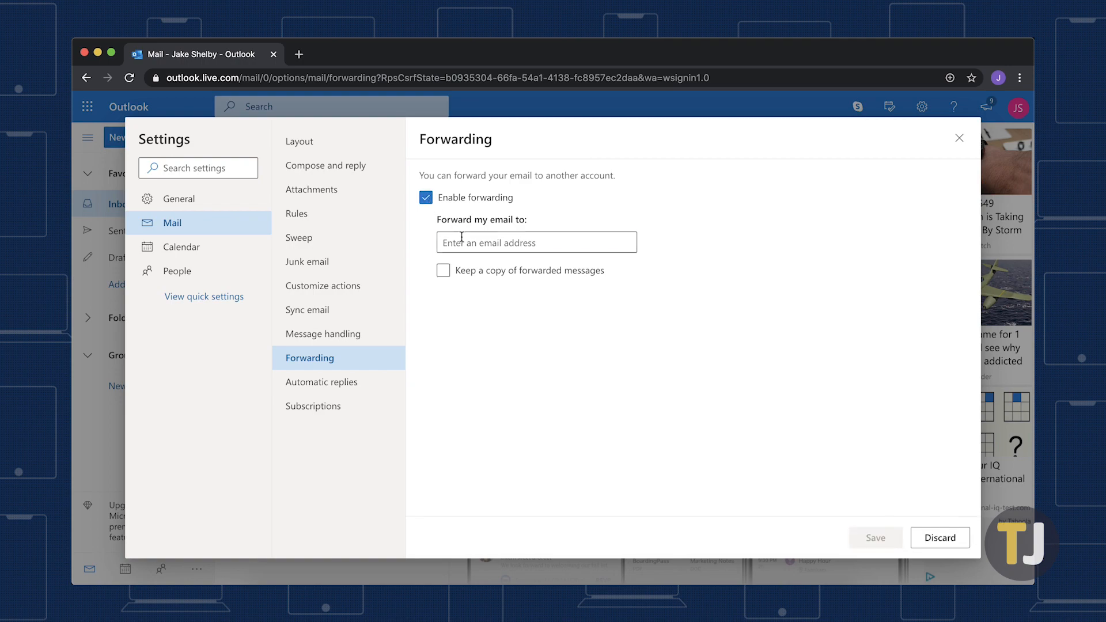
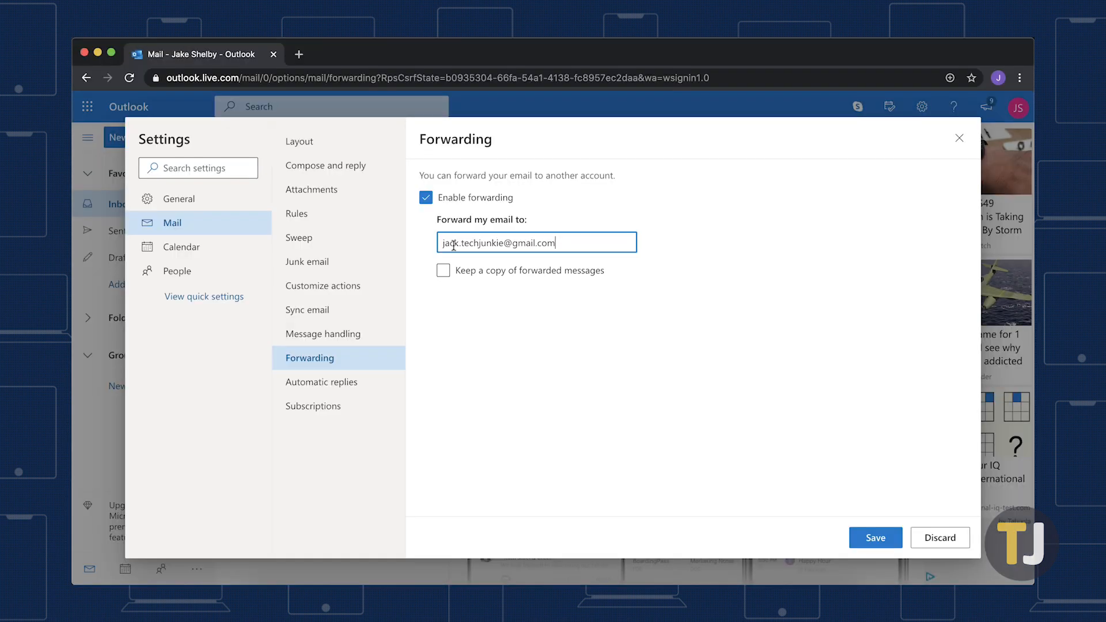
{"action": "left_click", "coordinate": [443, 270]}
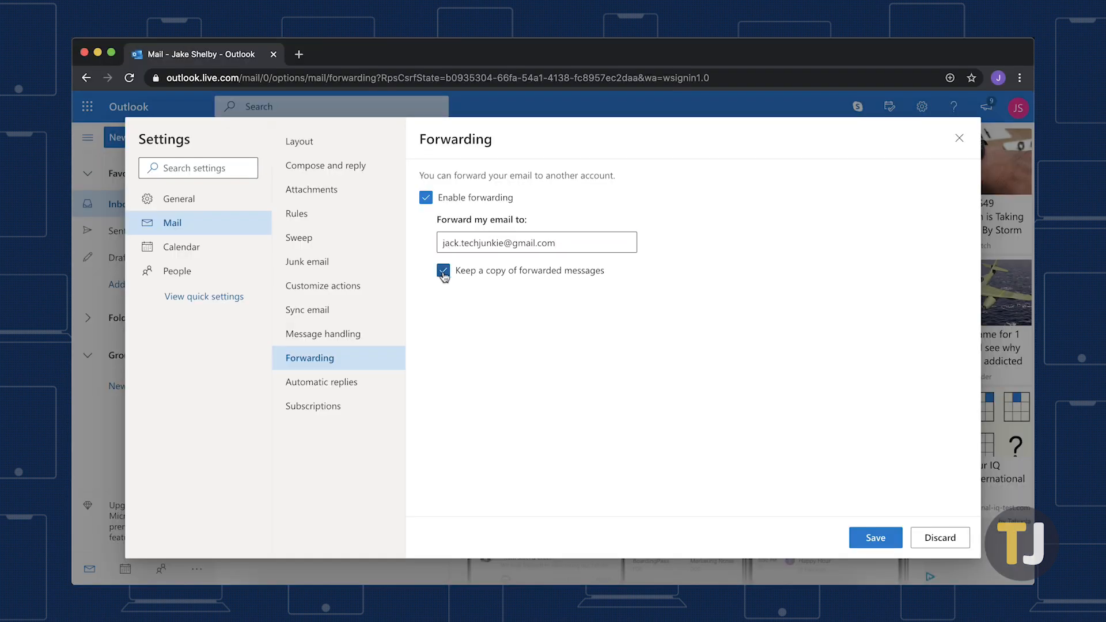
{"action": "left_click", "coordinate": [875, 538]}
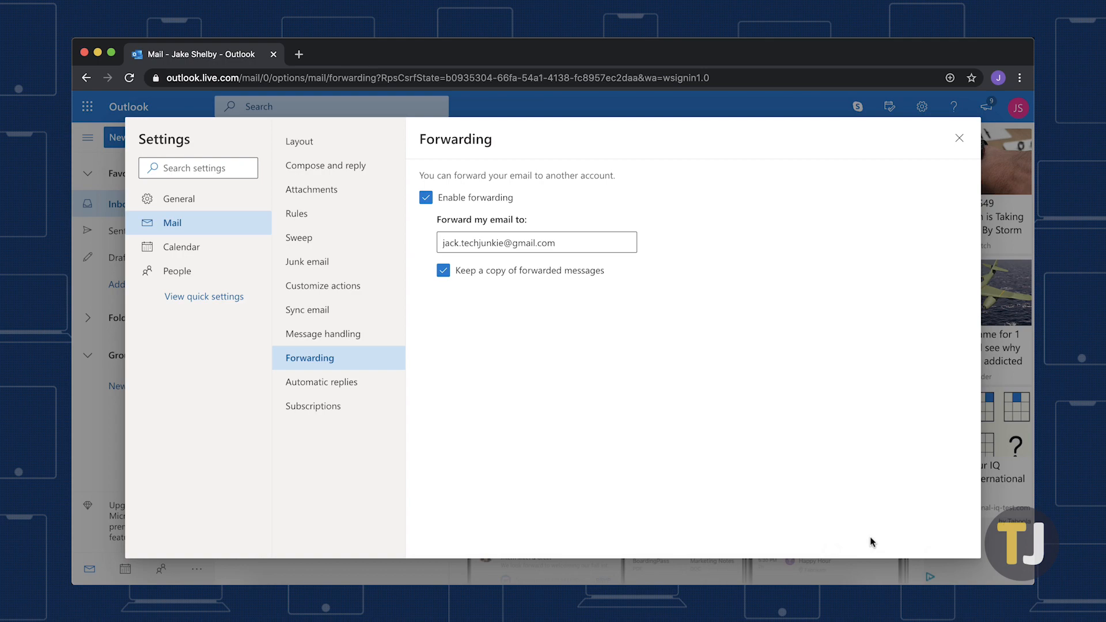
{"action": "left_click", "coordinate": [958, 137]}
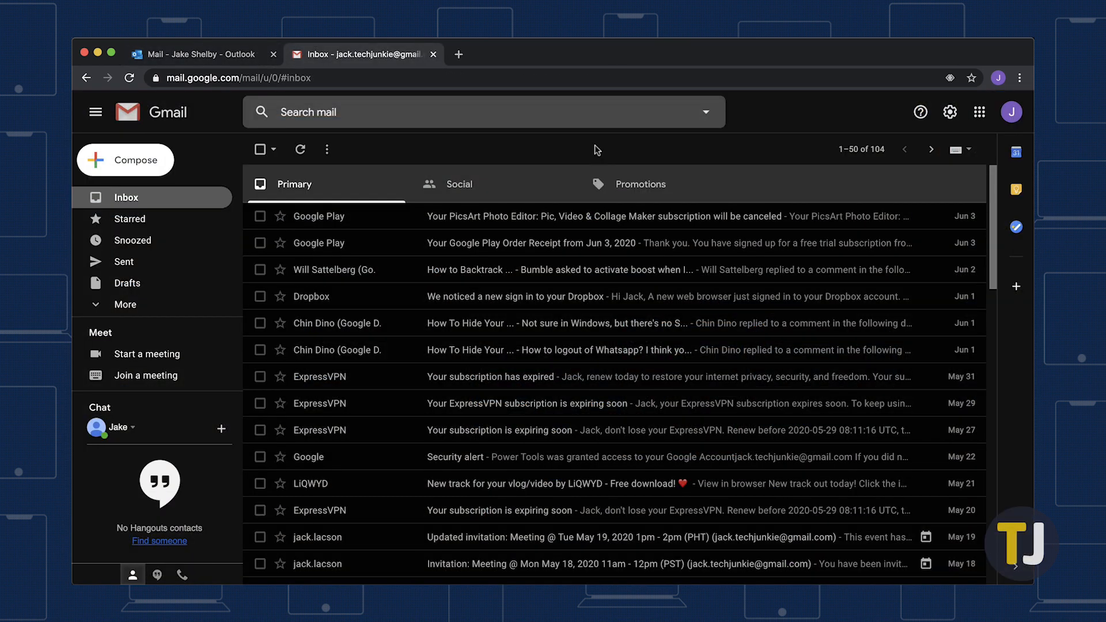
Reach Gmail's full settings on the Accounts and Import tab via 'See all settings'.
{"action": "left_click", "coordinate": [949, 112]}
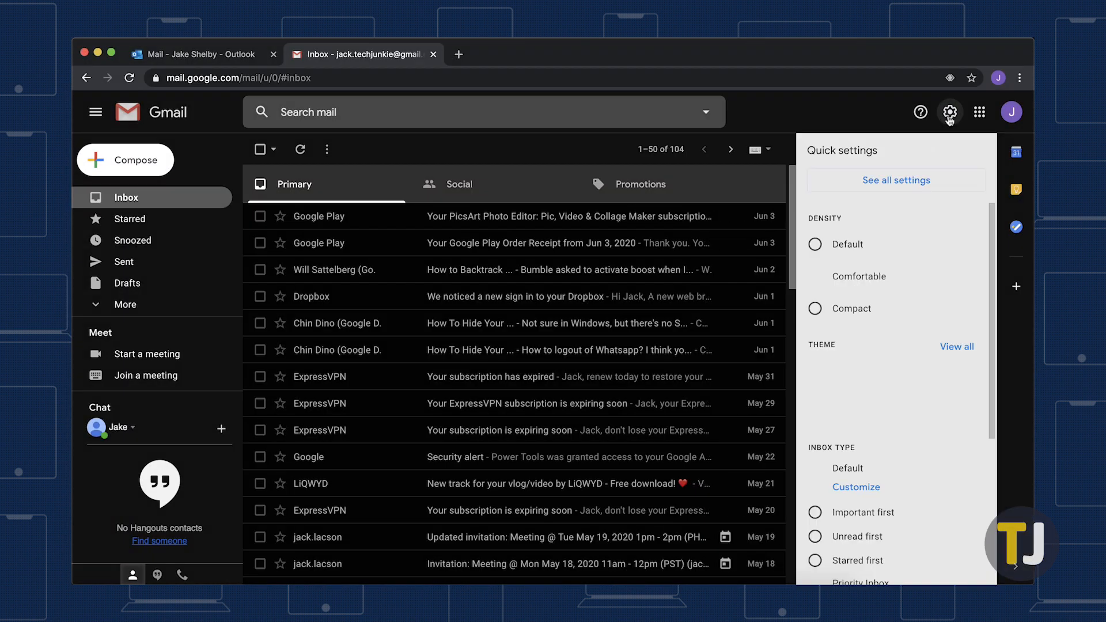
{"action": "left_click", "coordinate": [895, 180]}
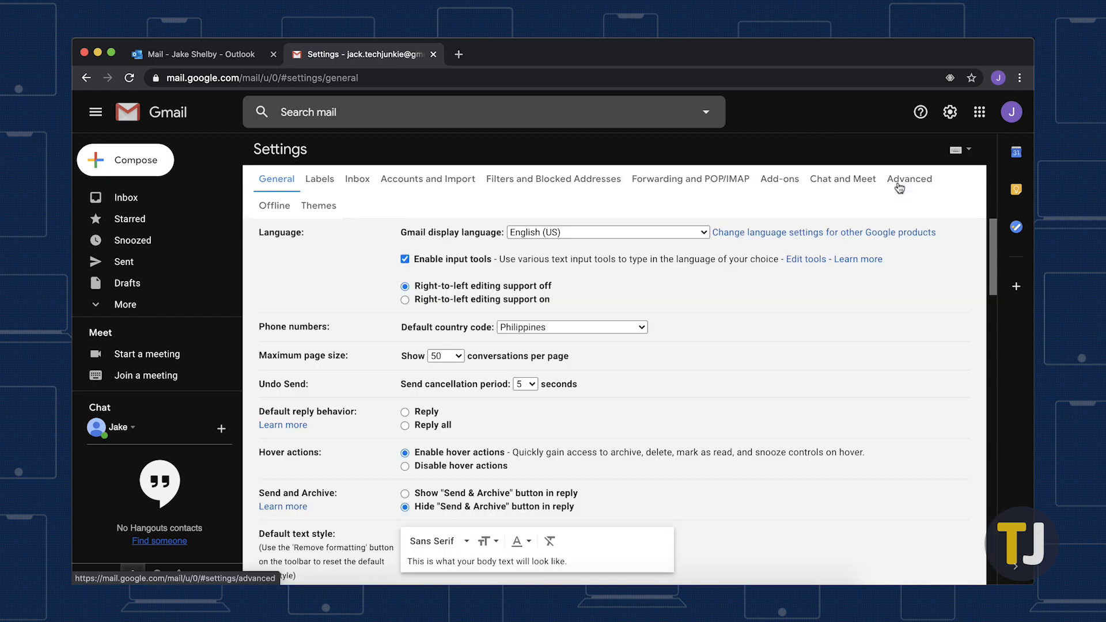
{"action": "left_click", "coordinate": [427, 178]}
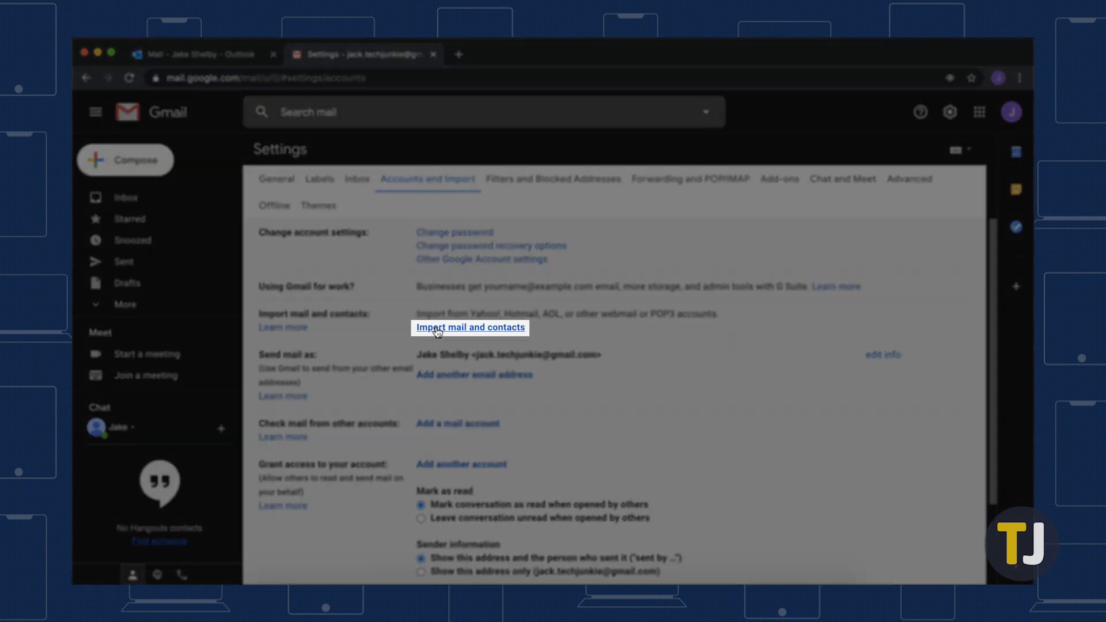
Import mail and contacts from the Hotmail address, allowing the permission prompt and confirming the import started.
{"action": "left_click", "coordinate": [470, 327]}
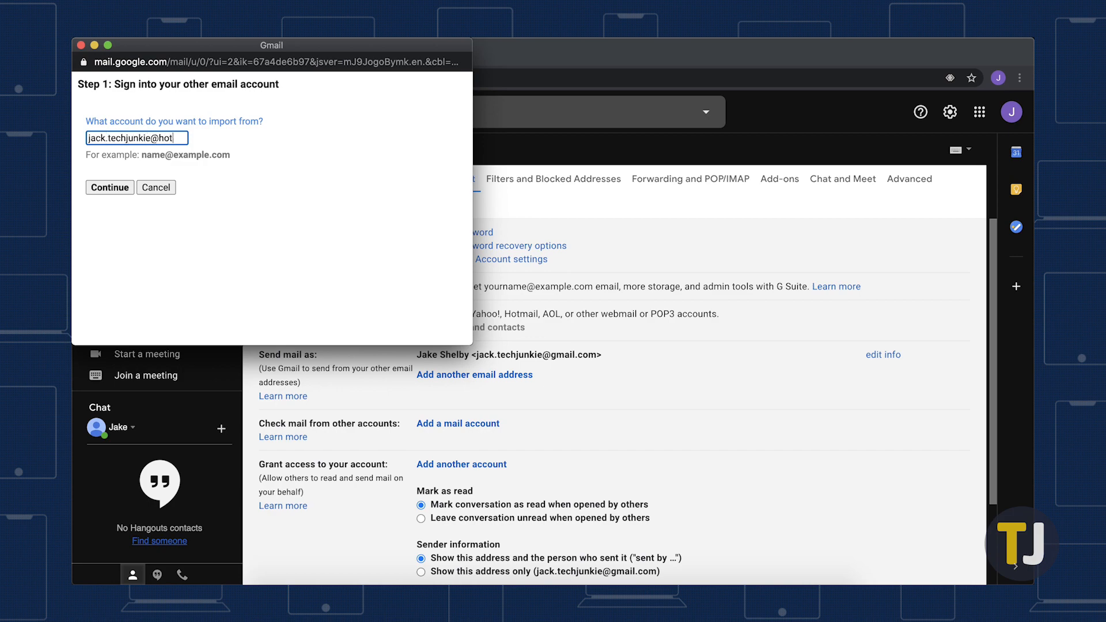
{"action": "left_click", "coordinate": [109, 187]}
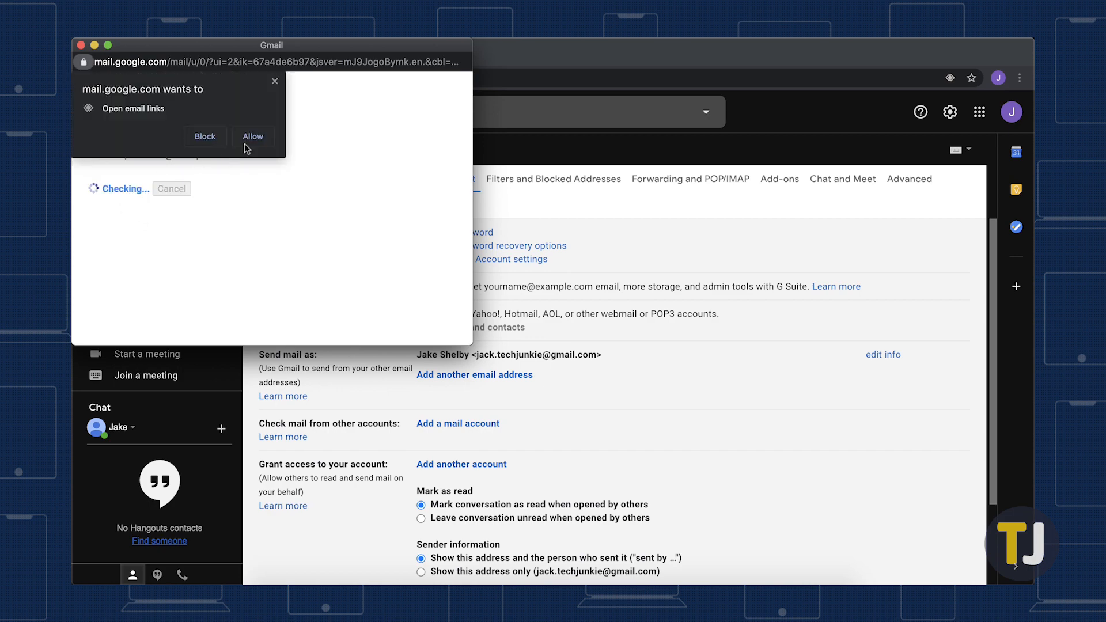
{"action": "left_click", "coordinate": [252, 136]}
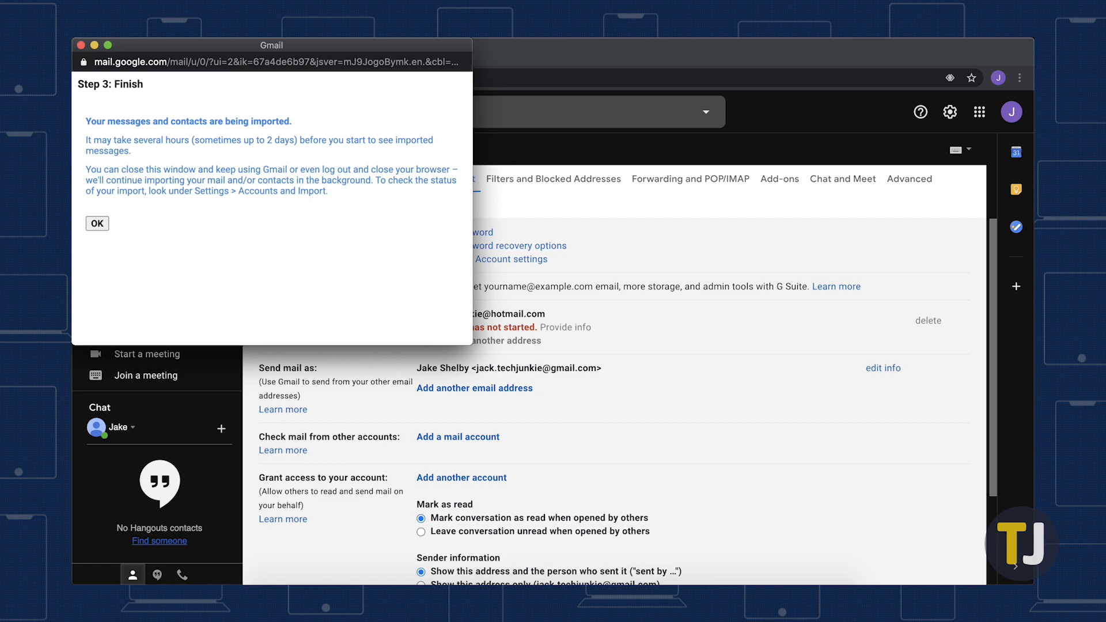
{"action": "left_click", "coordinate": [96, 222]}
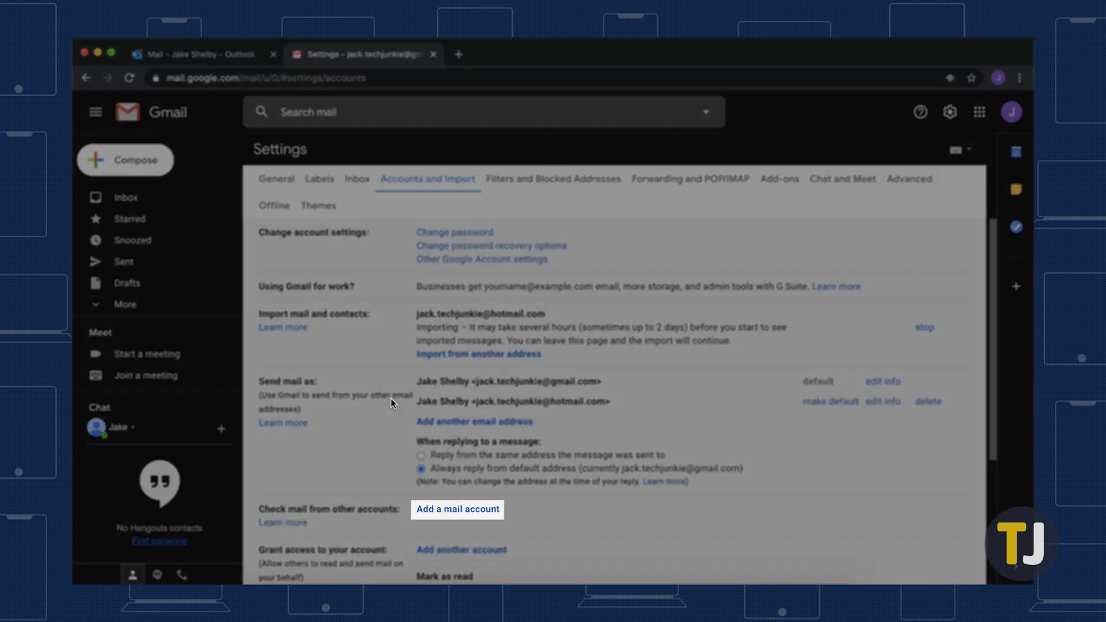
Add the Hotmail account via 'Add a mail account', keep 'Link accounts with Gmailify', grant access and close the confirmation.
{"action": "left_click", "coordinate": [457, 508]}
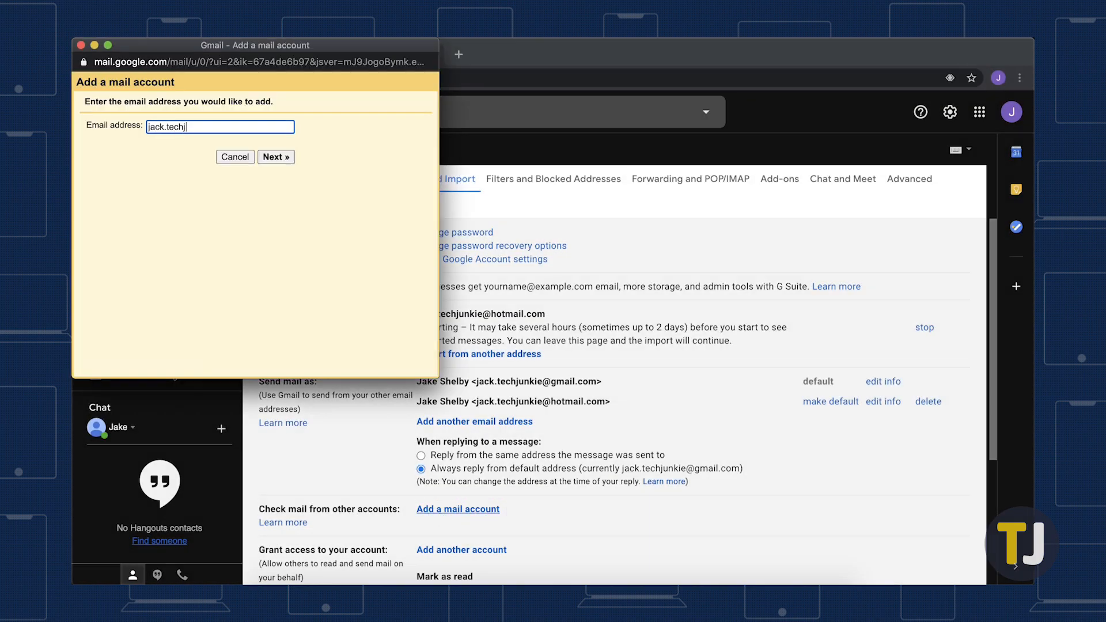
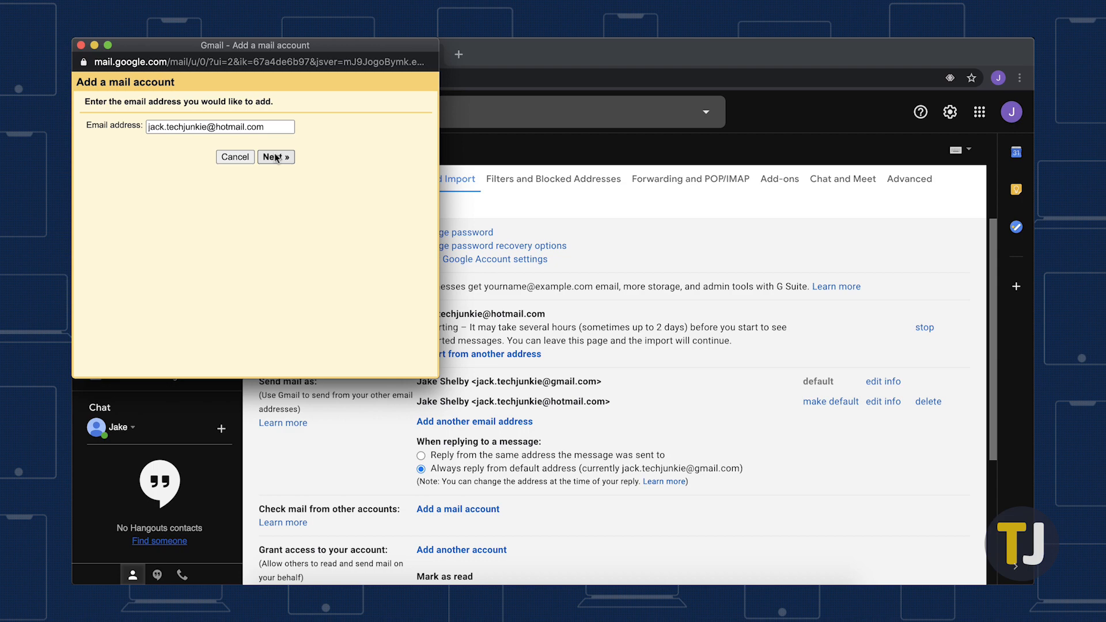
{"action": "left_click", "coordinate": [275, 157]}
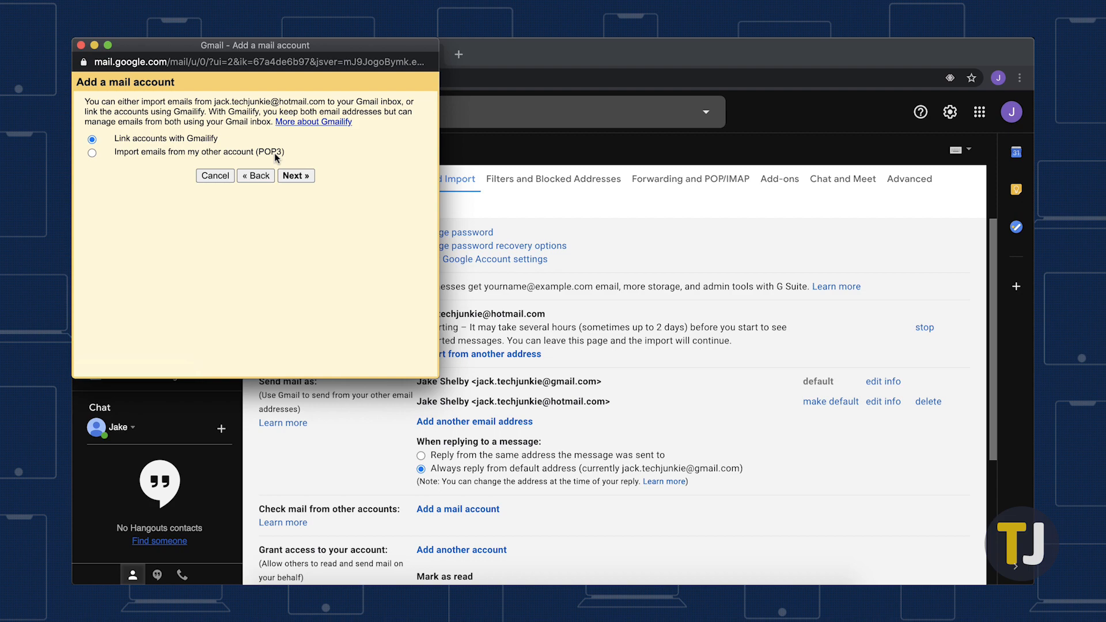
{"action": "left_click", "coordinate": [296, 175]}
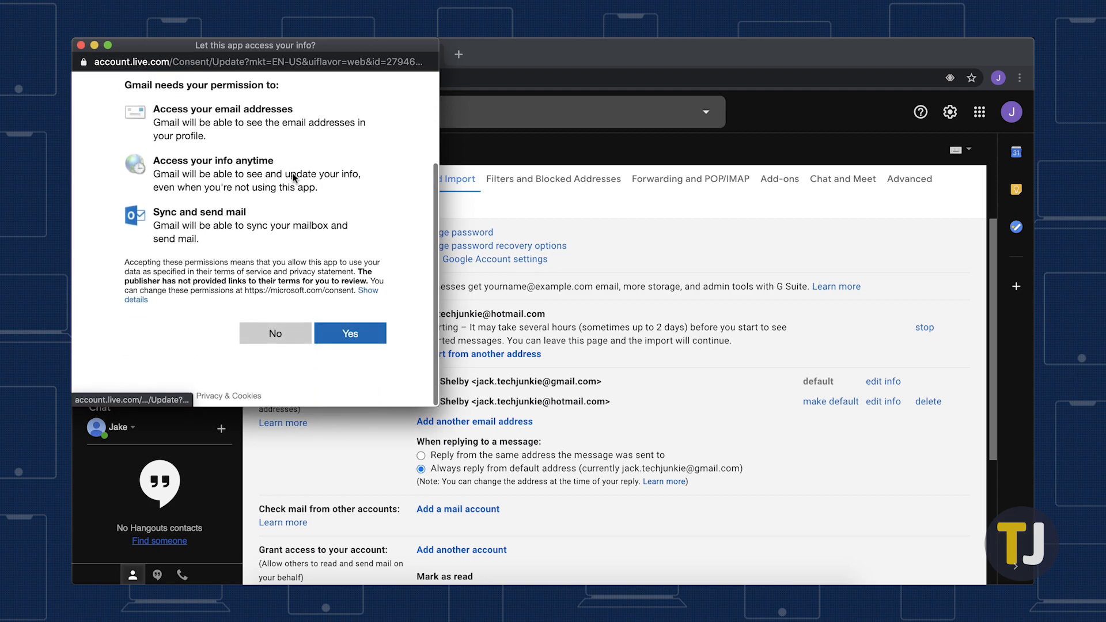
{"action": "left_click", "coordinate": [349, 333]}
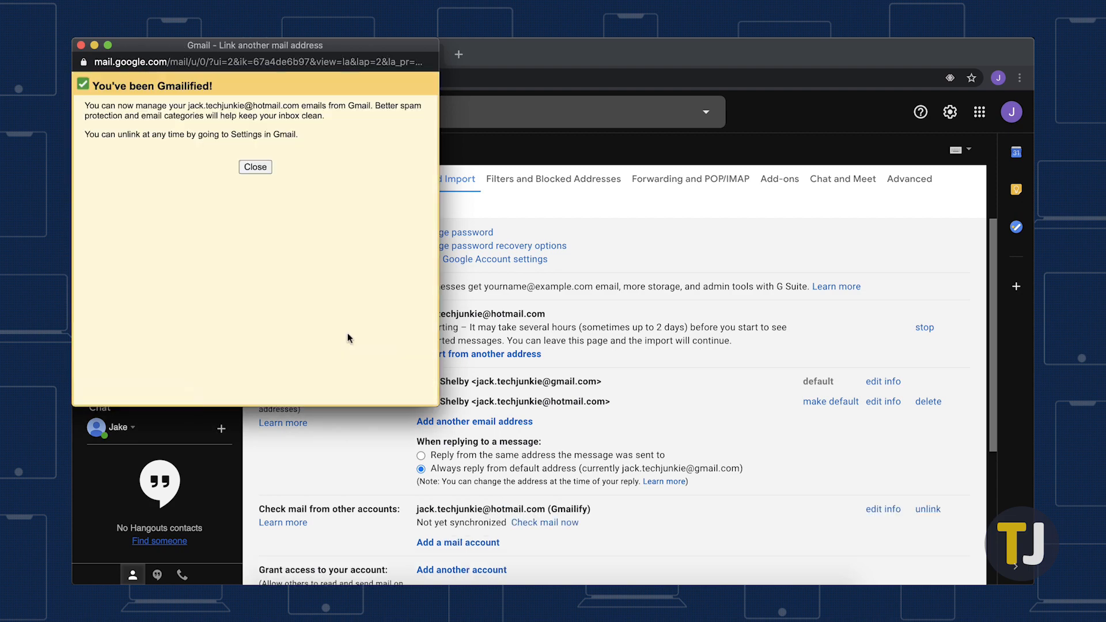
{"action": "left_click", "coordinate": [255, 166]}
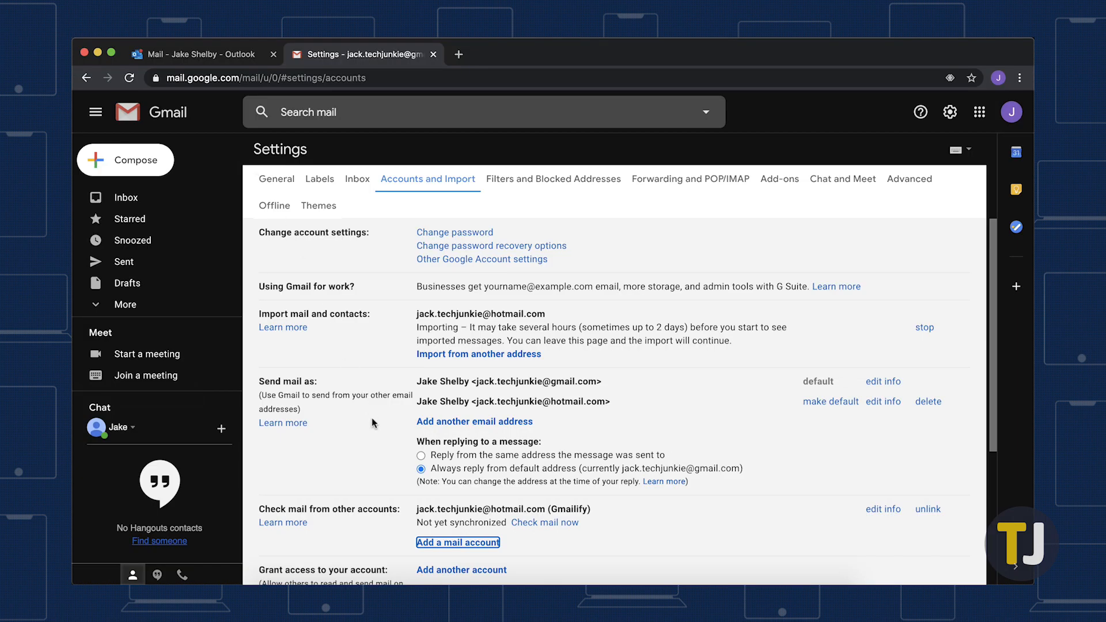
Select 'Reply from the same address the message was sent to' under 'When replying to a message'.
{"action": "left_click", "coordinate": [422, 455]}
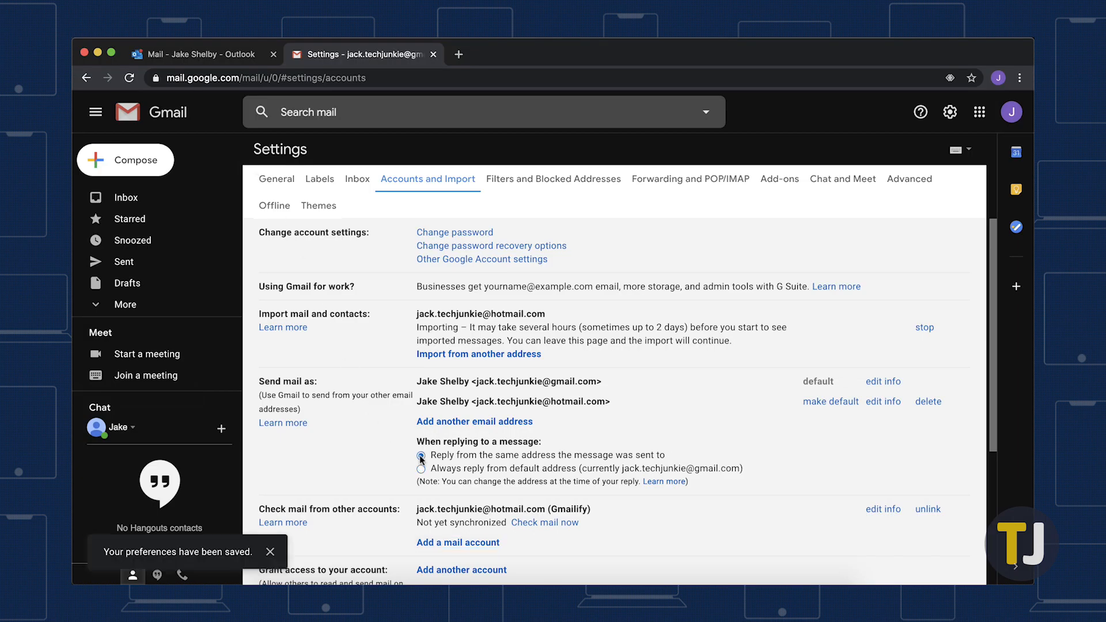